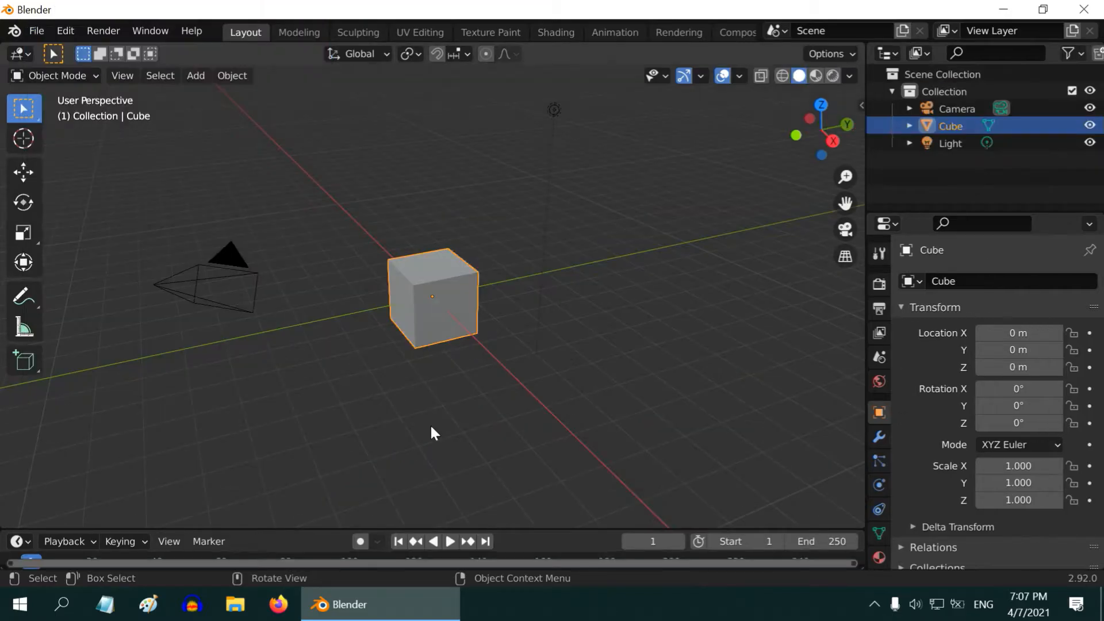
mouse_move(411, 324)
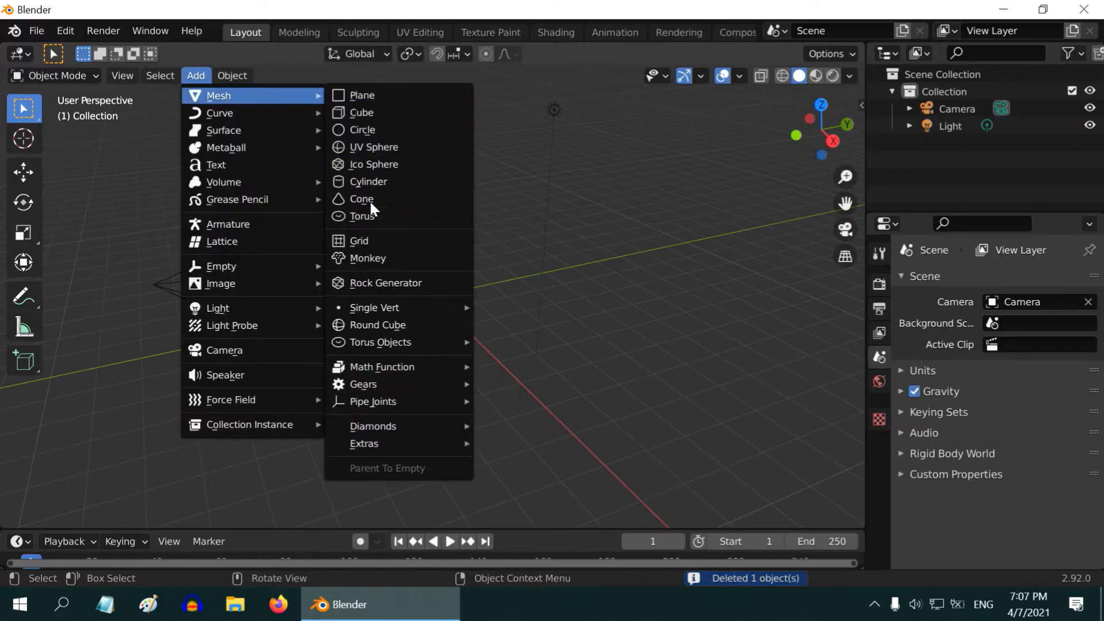
Add a Suzanne monkey mesh at the scene origin in place of the deleted cube.
left_click(367, 258)
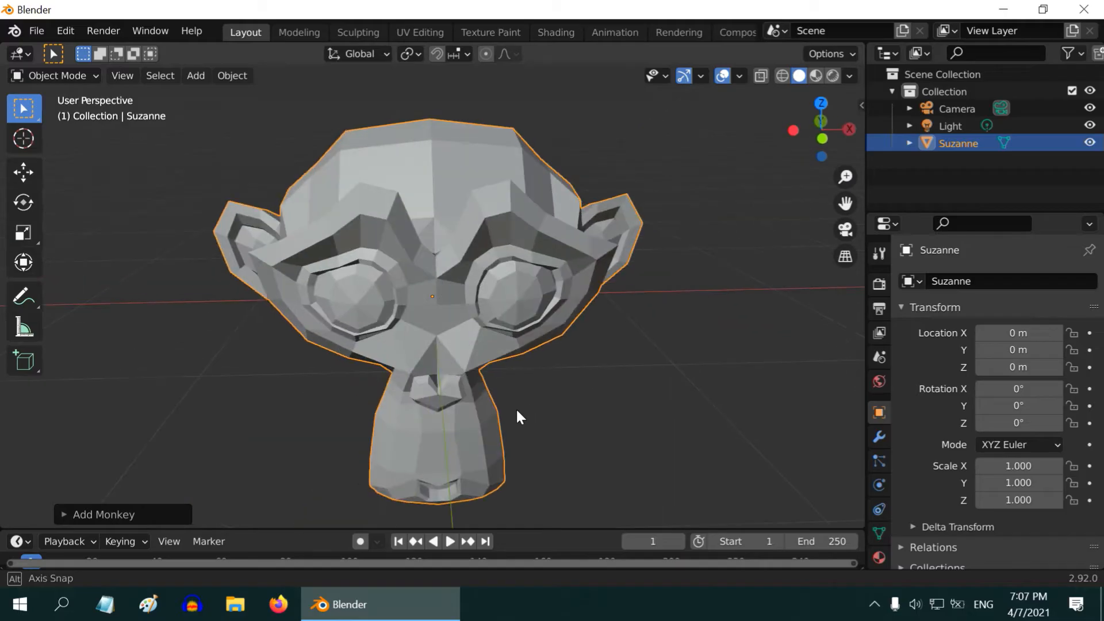
Add a Subdivision Surface modifier to Suzanne with viewport and render levels at 5.
left_click(878, 436)
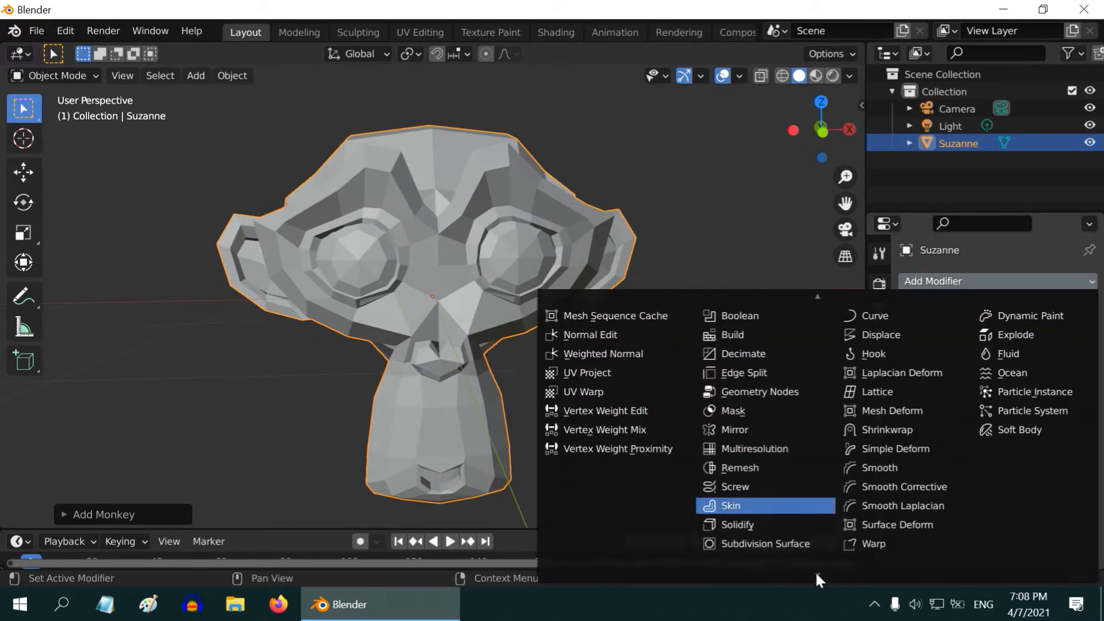
left_click(763, 542)
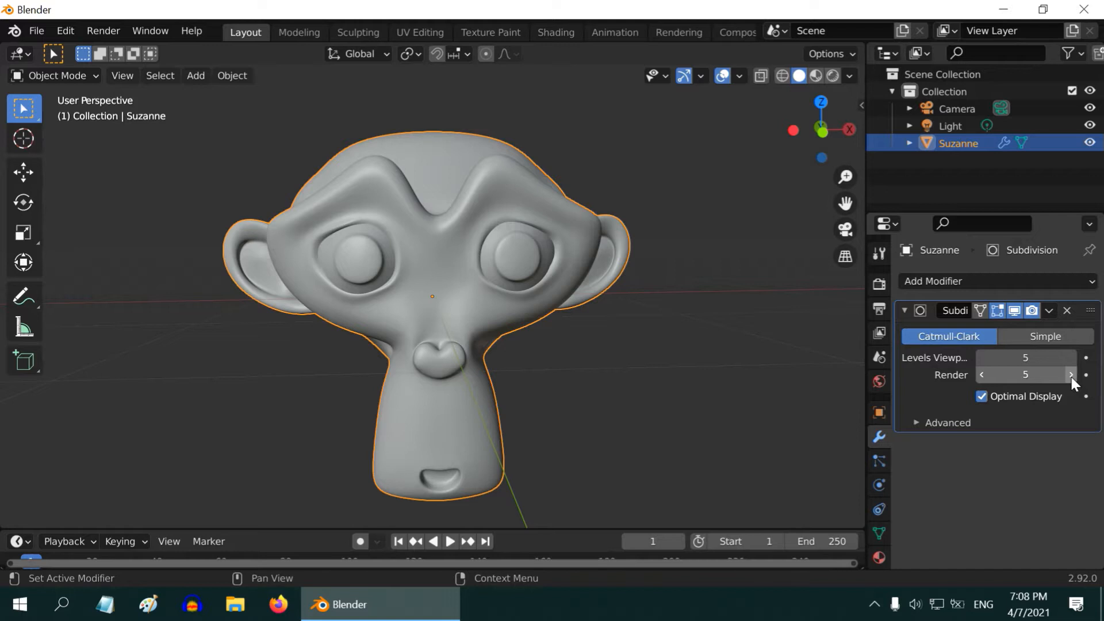
mouse_move(619, 444)
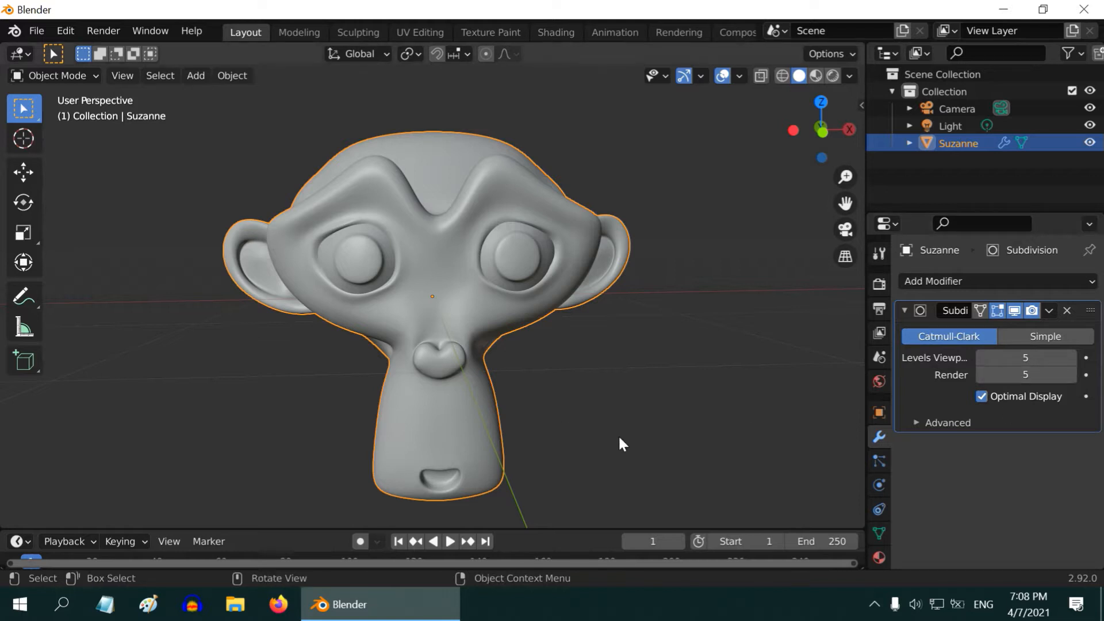
Create a new material for Suzanne with base colour set to gold hex FFC125.
left_click(879, 558)
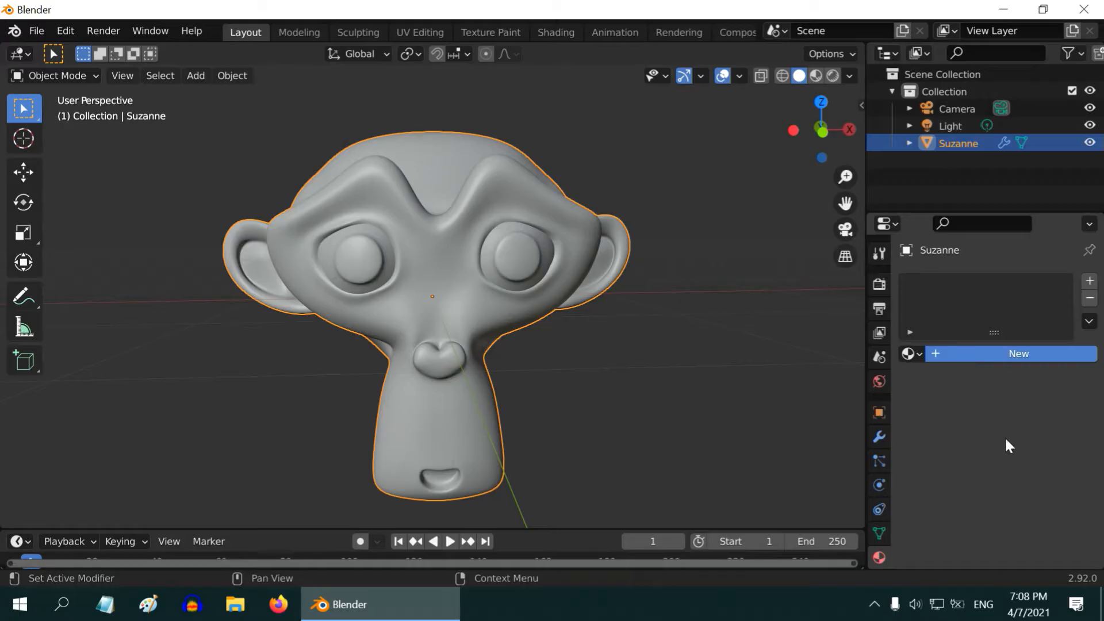
left_click(1017, 353)
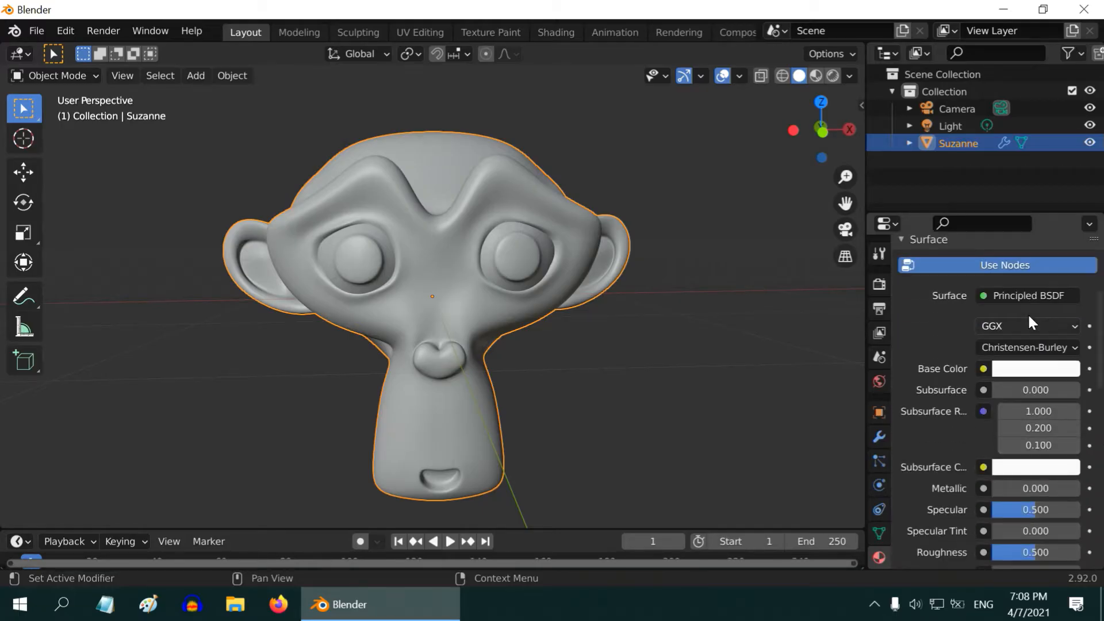
mouse_move(1034, 324)
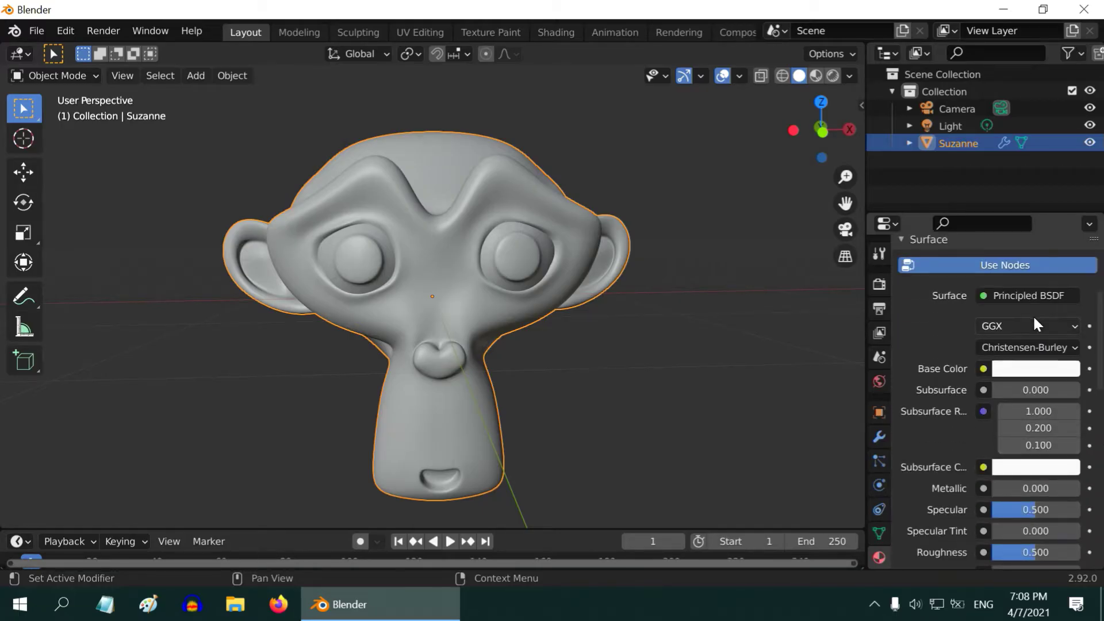
left_click(1035, 368)
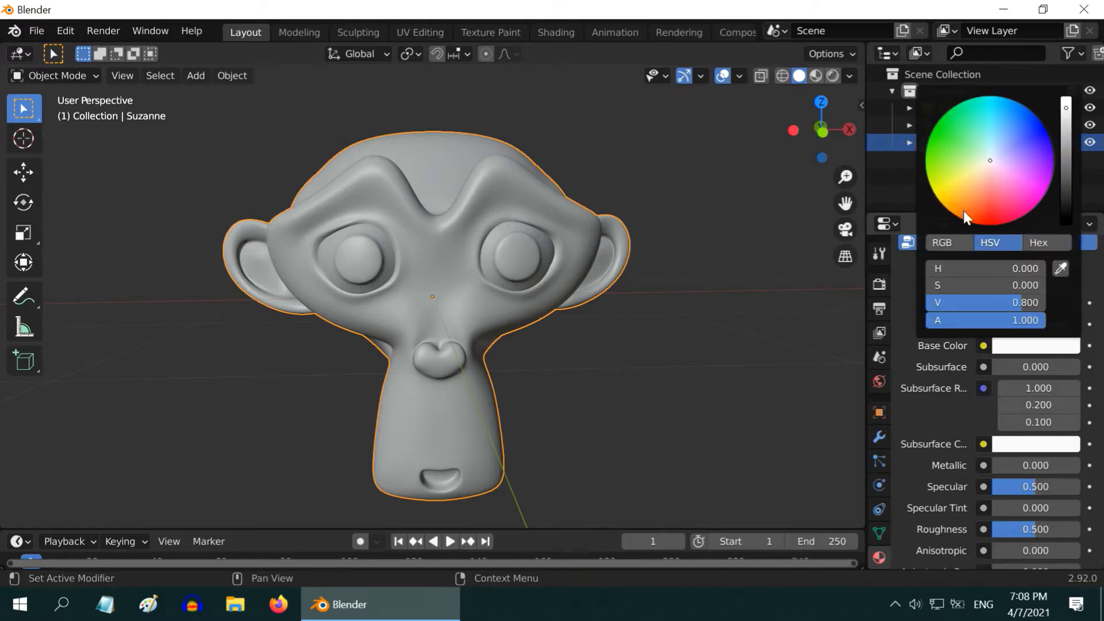
left_click(963, 210)
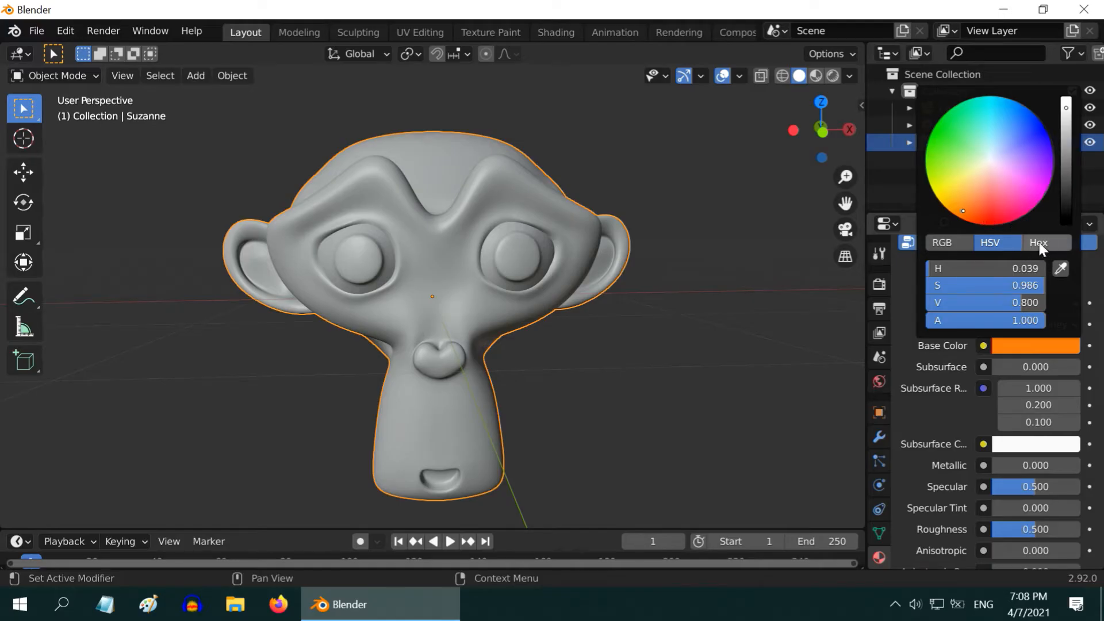
left_click(1039, 243)
type("FFC125")
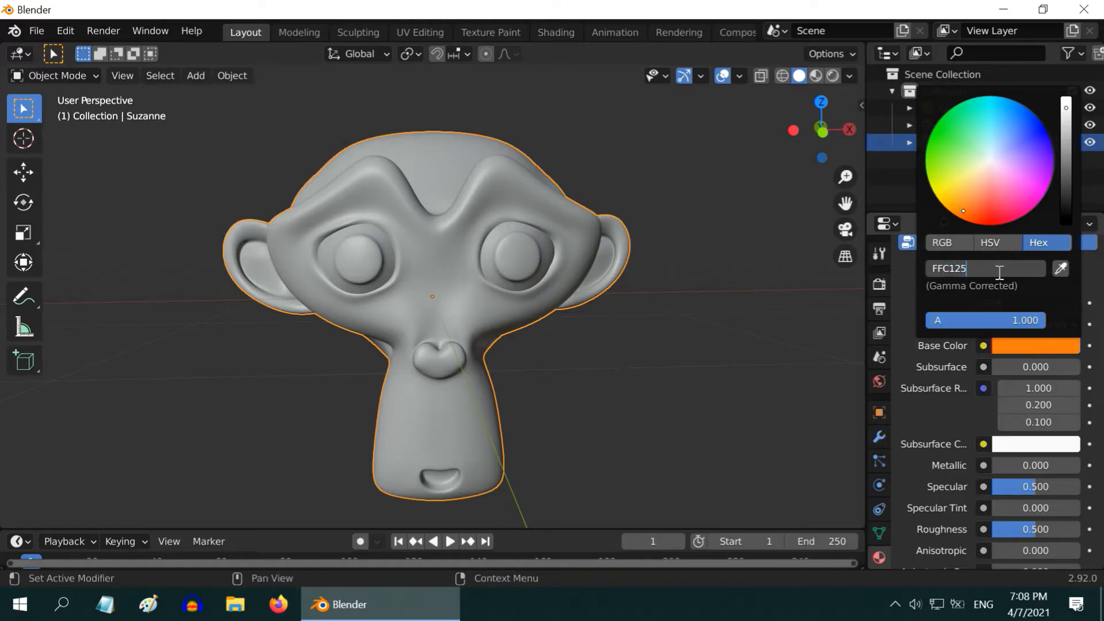
left_click(669, 372)
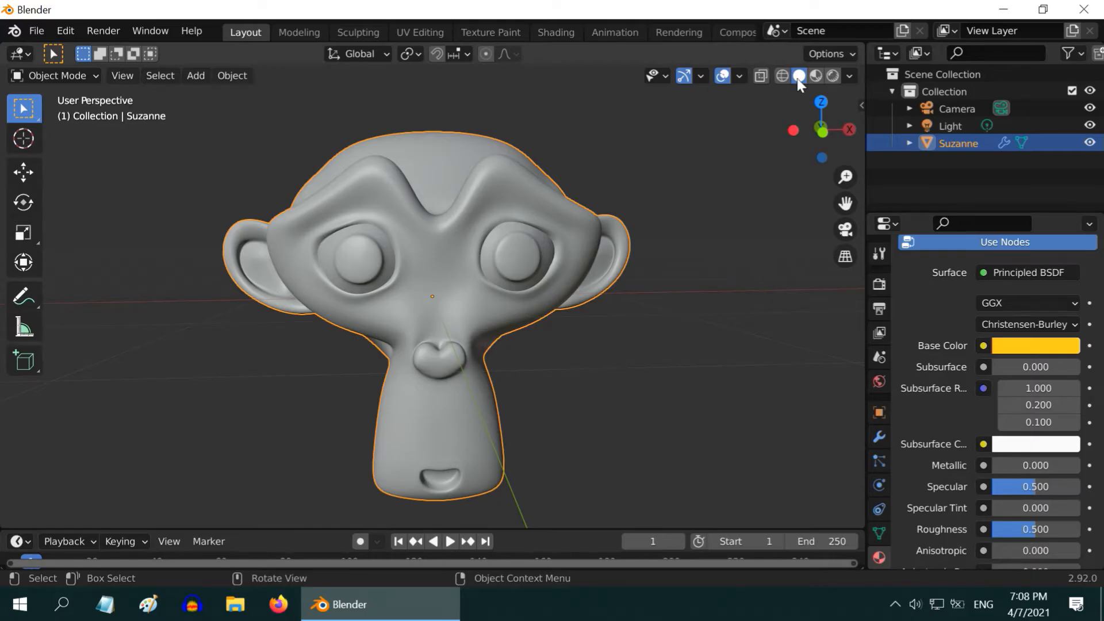
Switch the viewport to Rendered shading lit without the scene world, showing Suzanne as metallic gold.
left_click(831, 76)
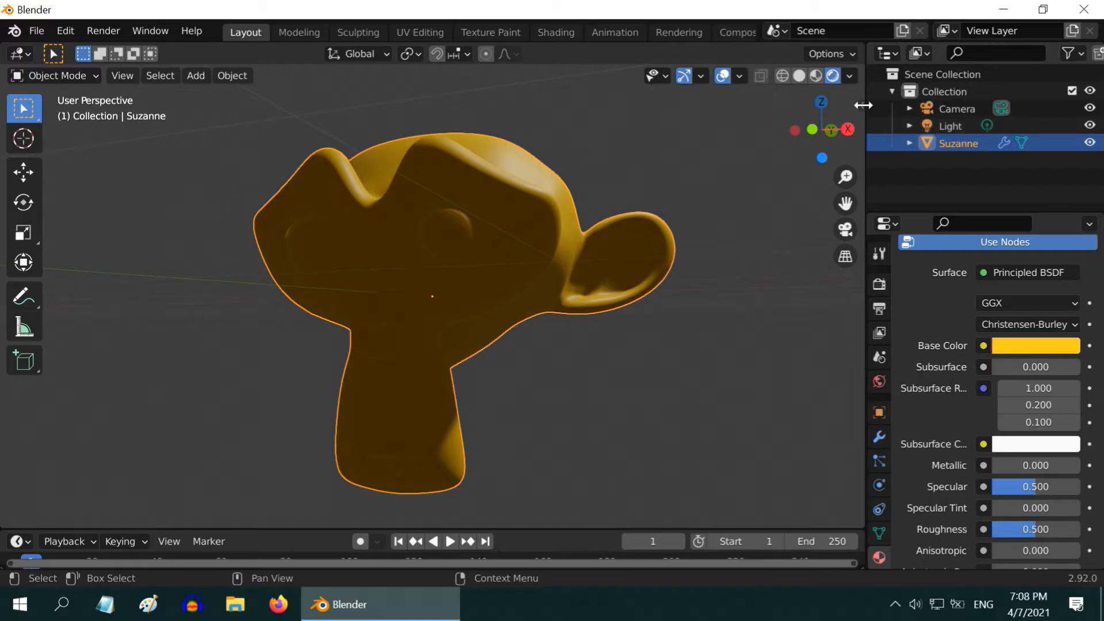
left_click(848, 76)
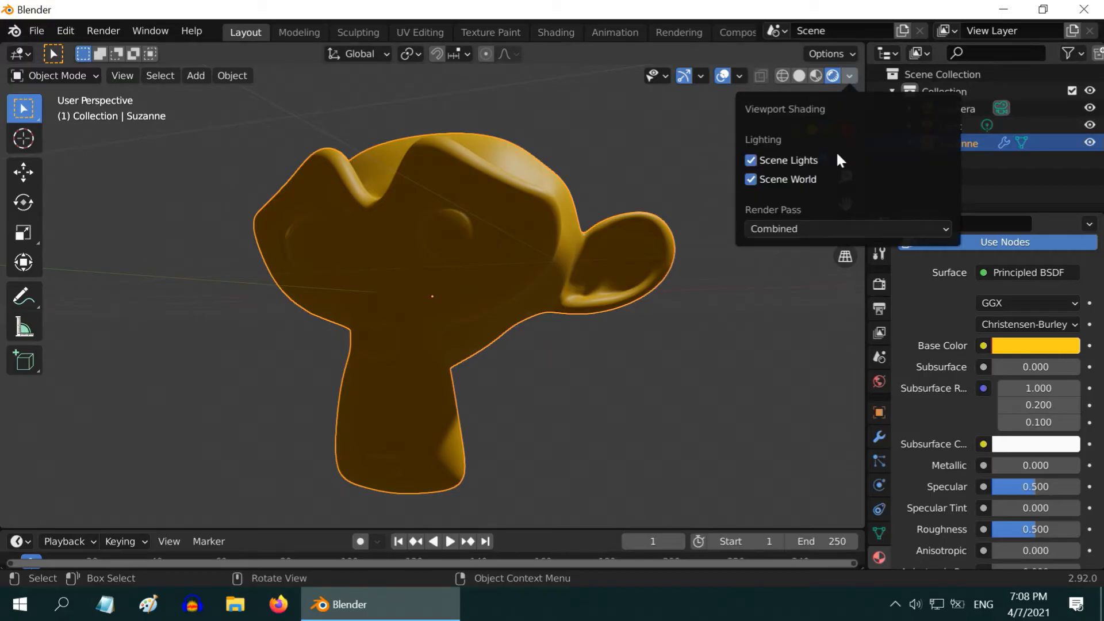
left_click(748, 179)
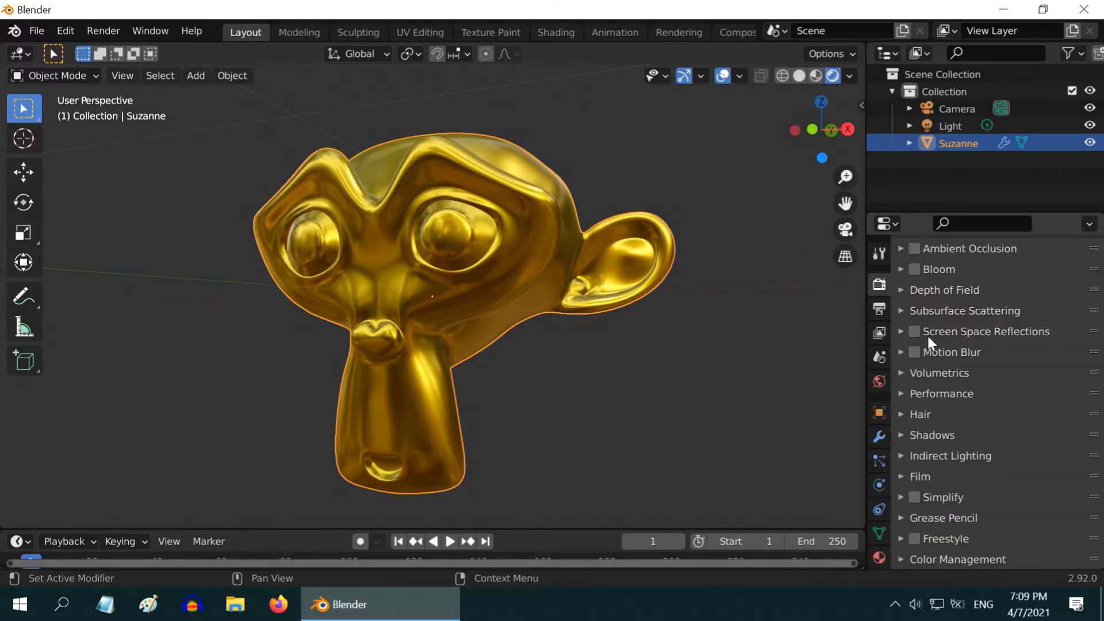
Enable Screen Space Reflections with Half Res Trace off and Max Roughness 0.2.
left_click(913, 331)
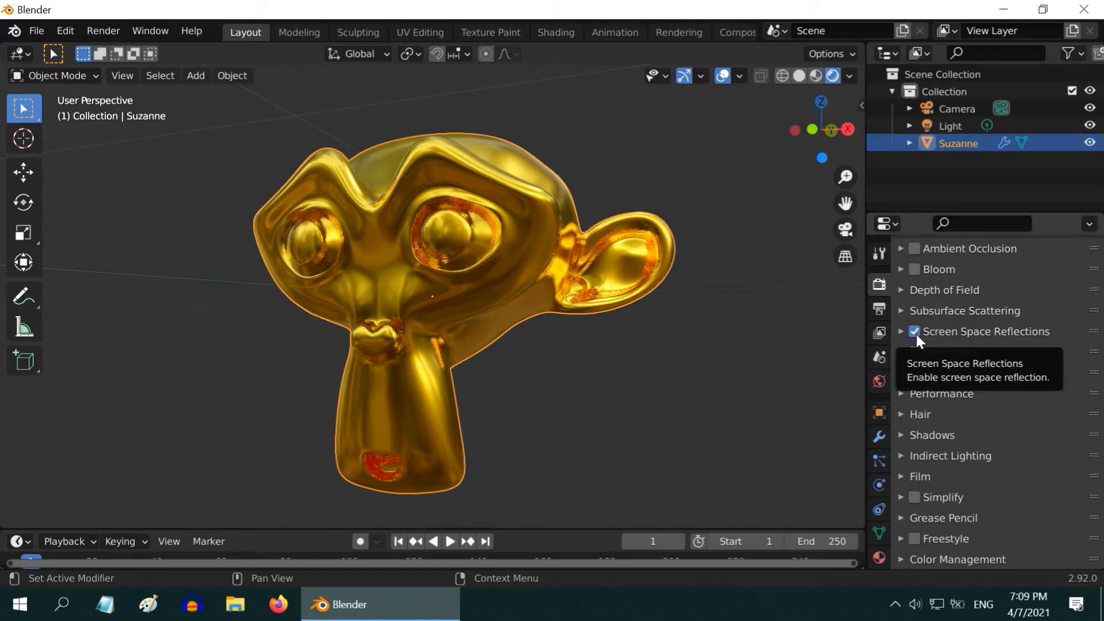
left_click(901, 331)
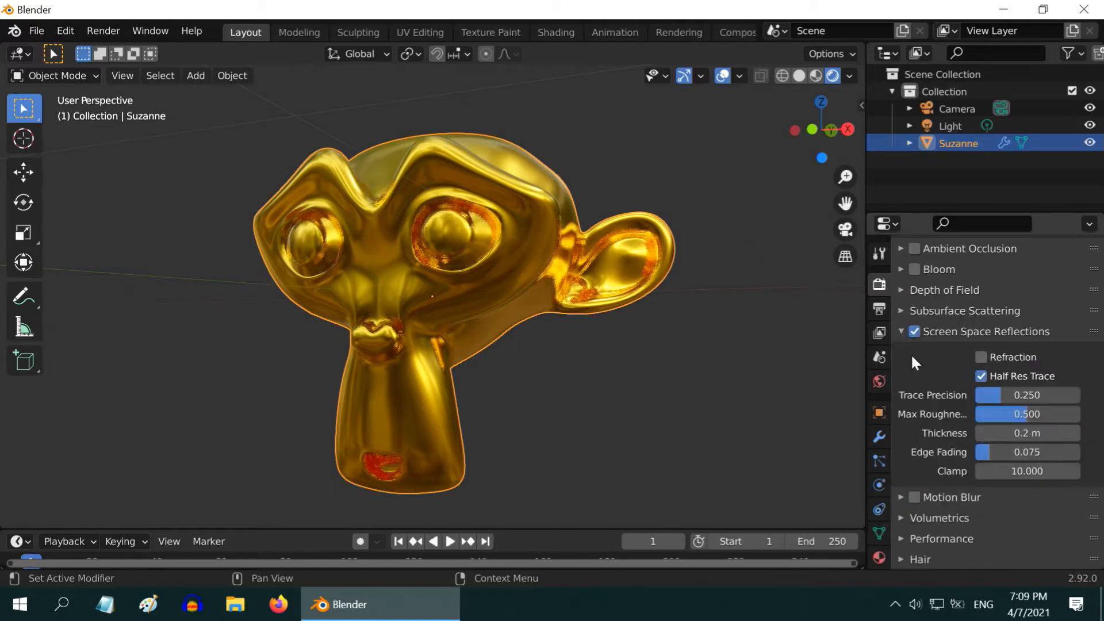
left_click(981, 376)
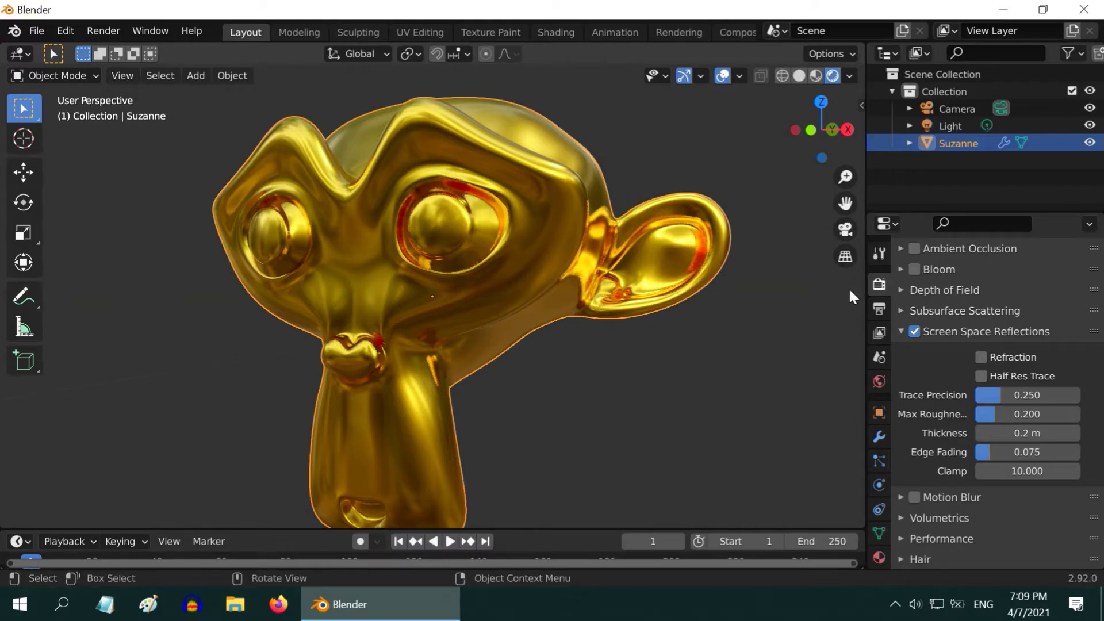
left_click(914, 269)
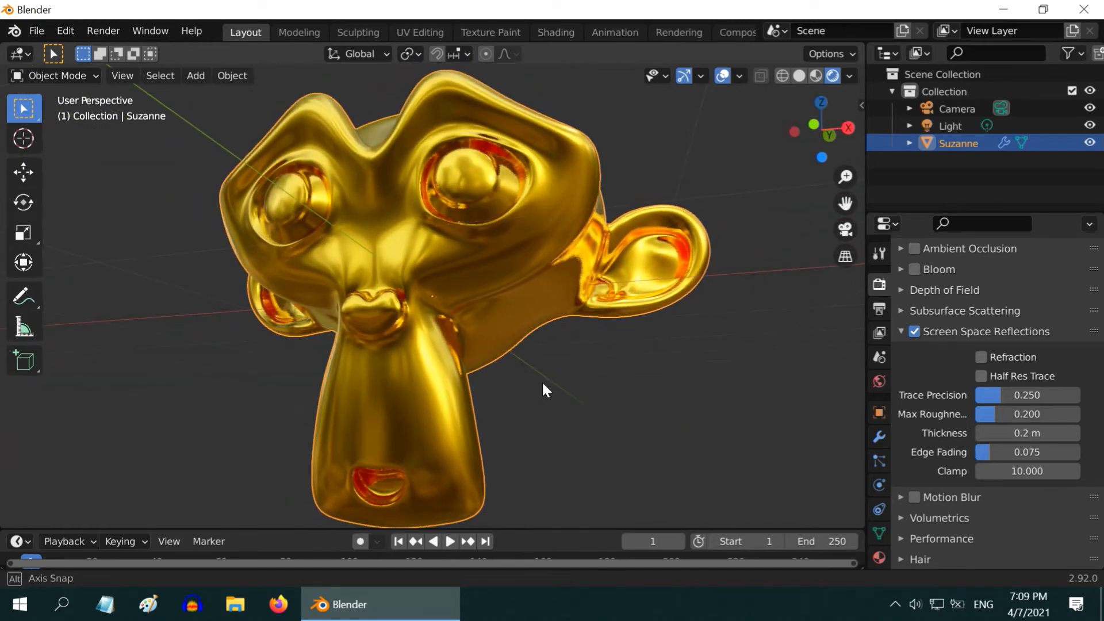
Toggle and dismiss the Viewport Shading popover, returning to the material surface settings.
left_click(848, 76)
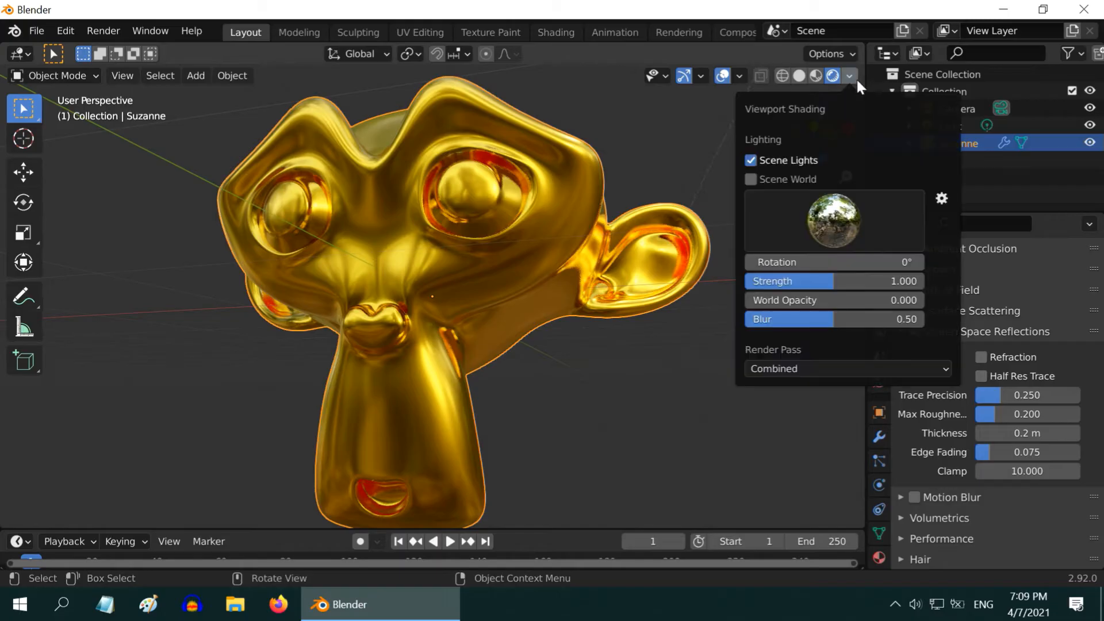
mouse_move(773, 188)
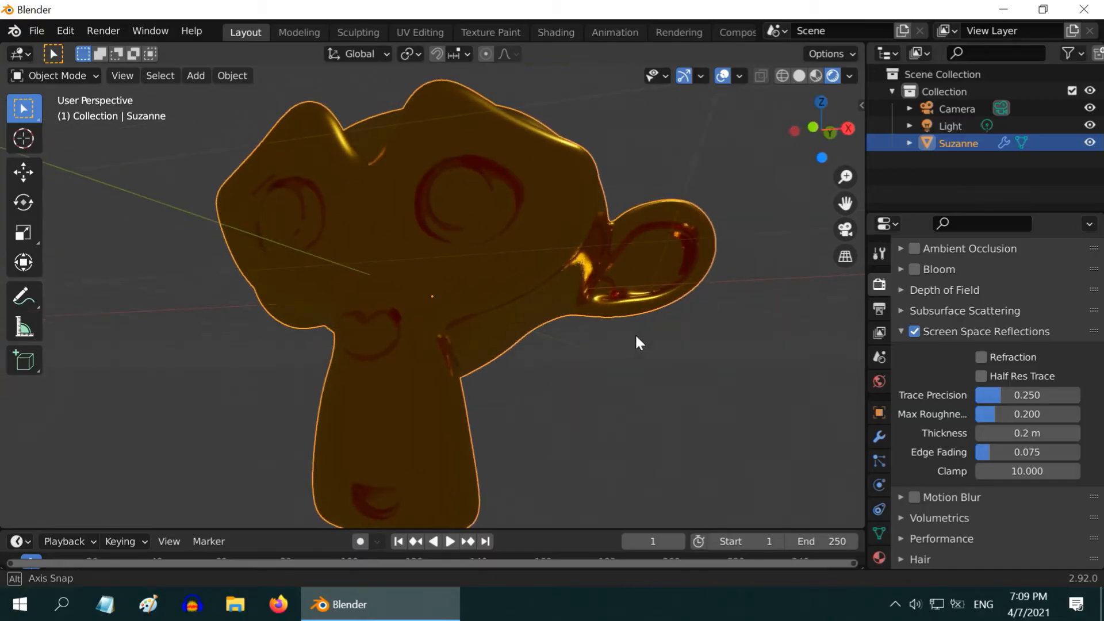
left_click(849, 76)
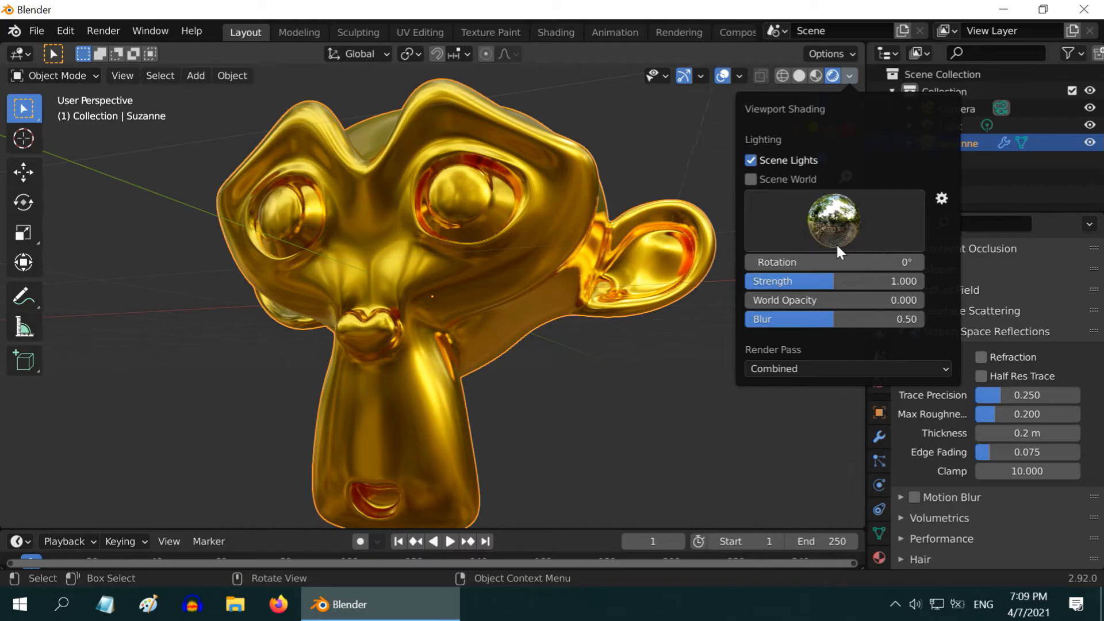
mouse_move(829, 252)
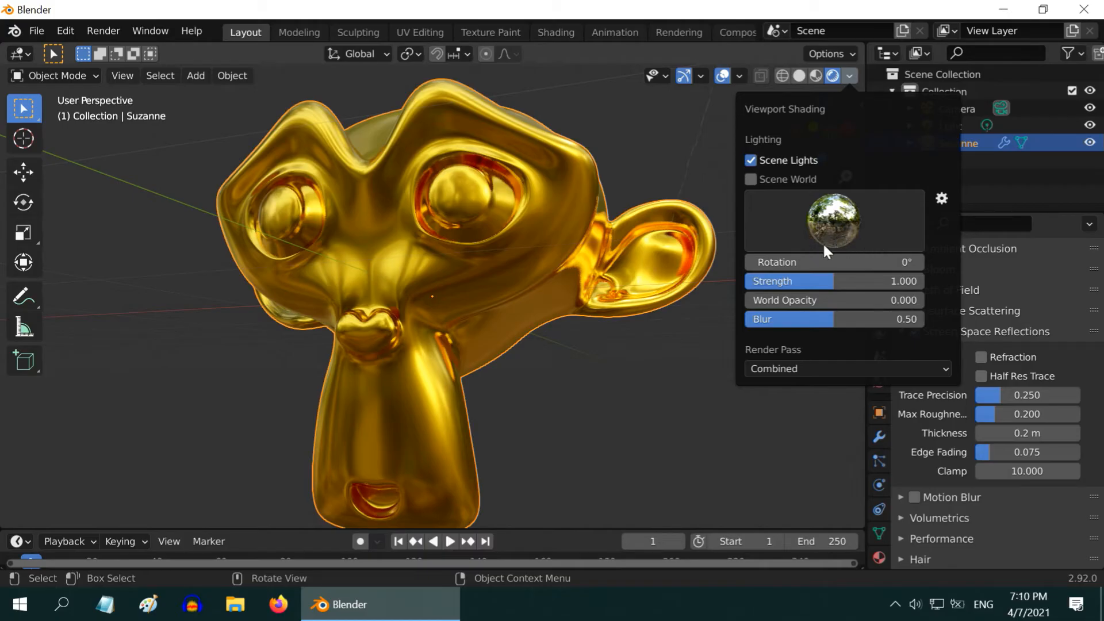
mouse_move(838, 438)
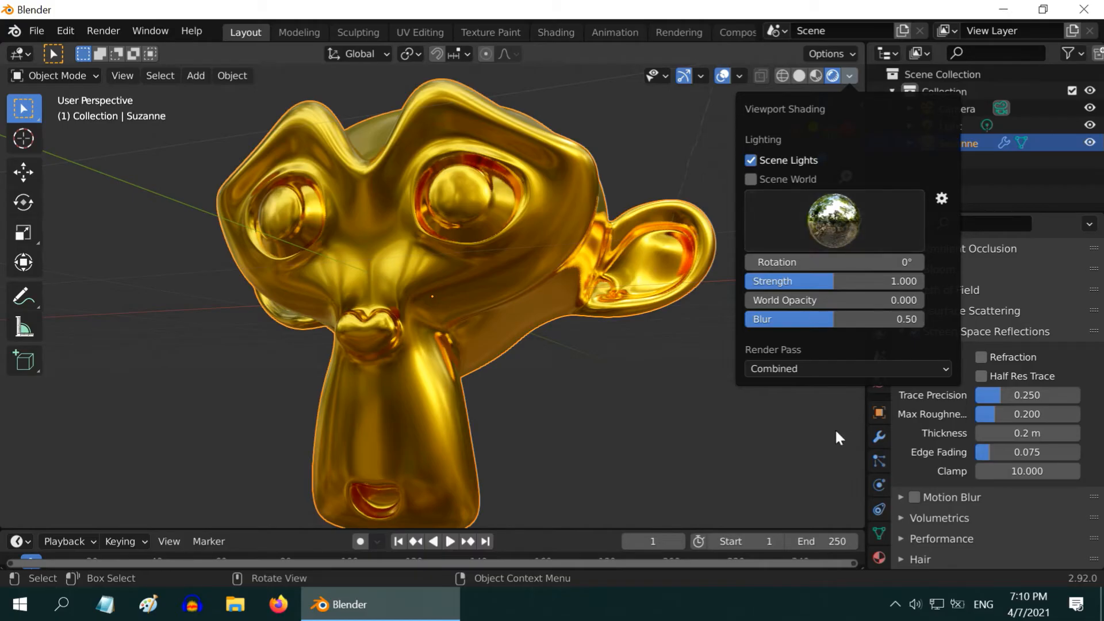
left_click(877, 381)
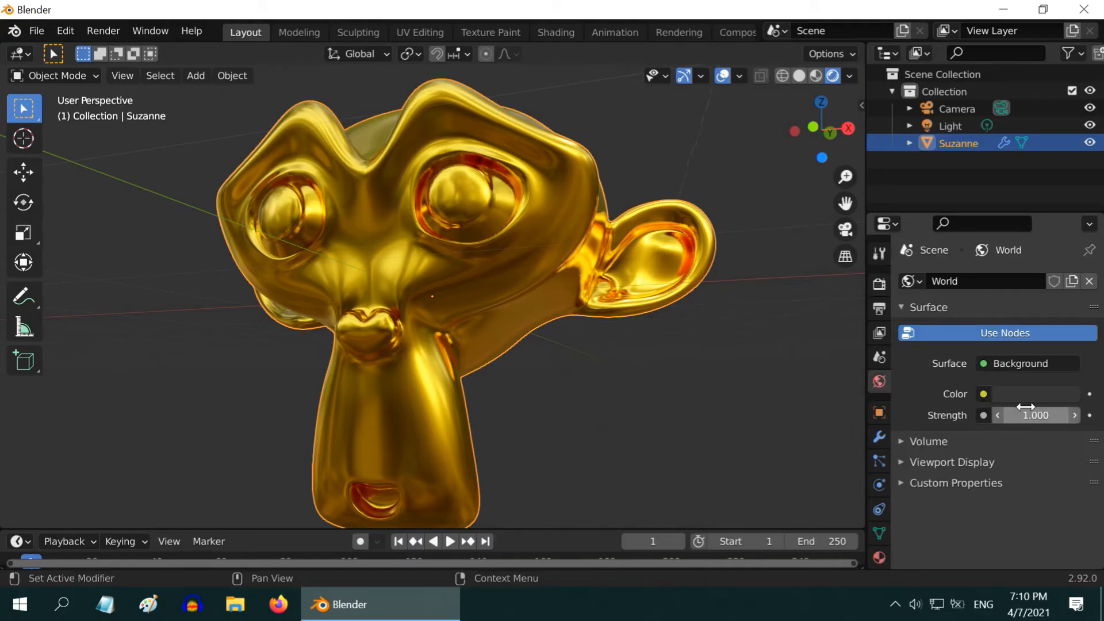
mouse_move(783, 416)
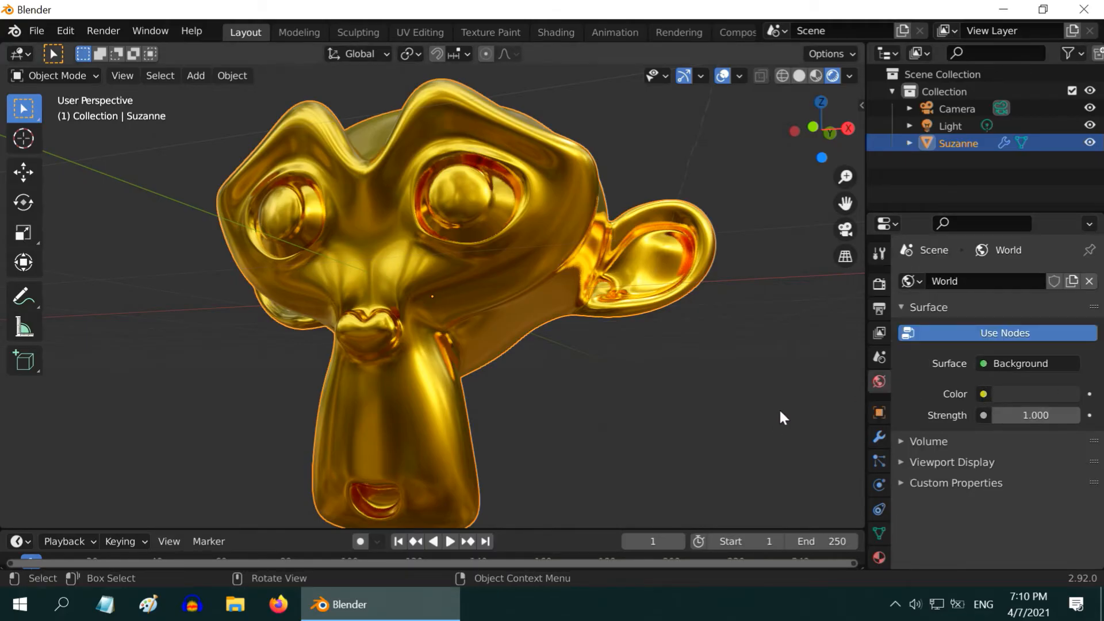
mouse_move(824, 392)
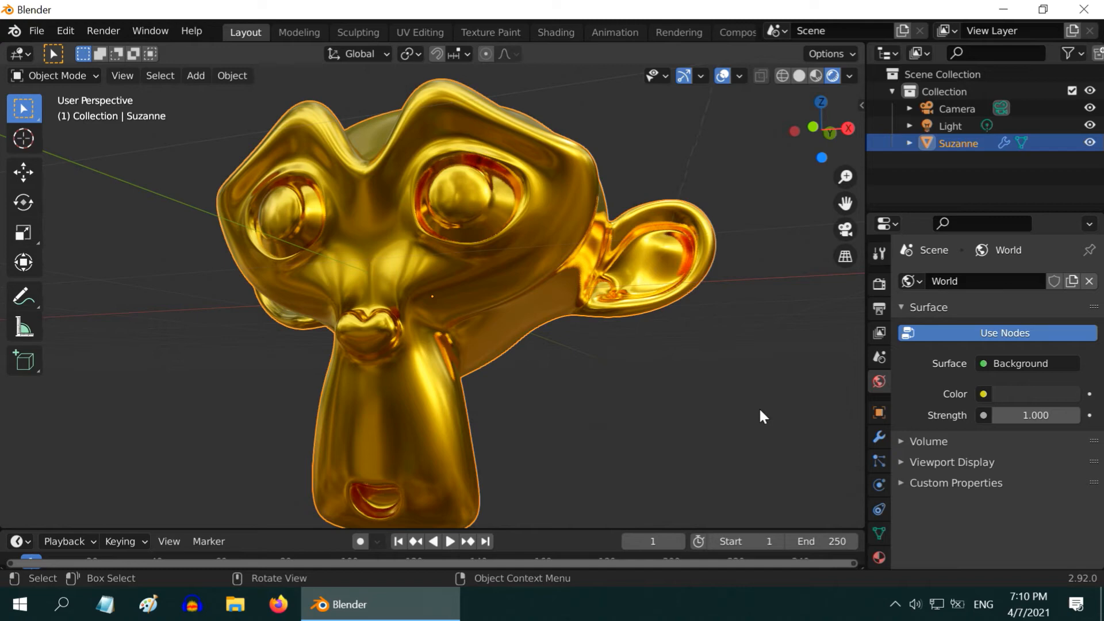
mouse_move(547, 393)
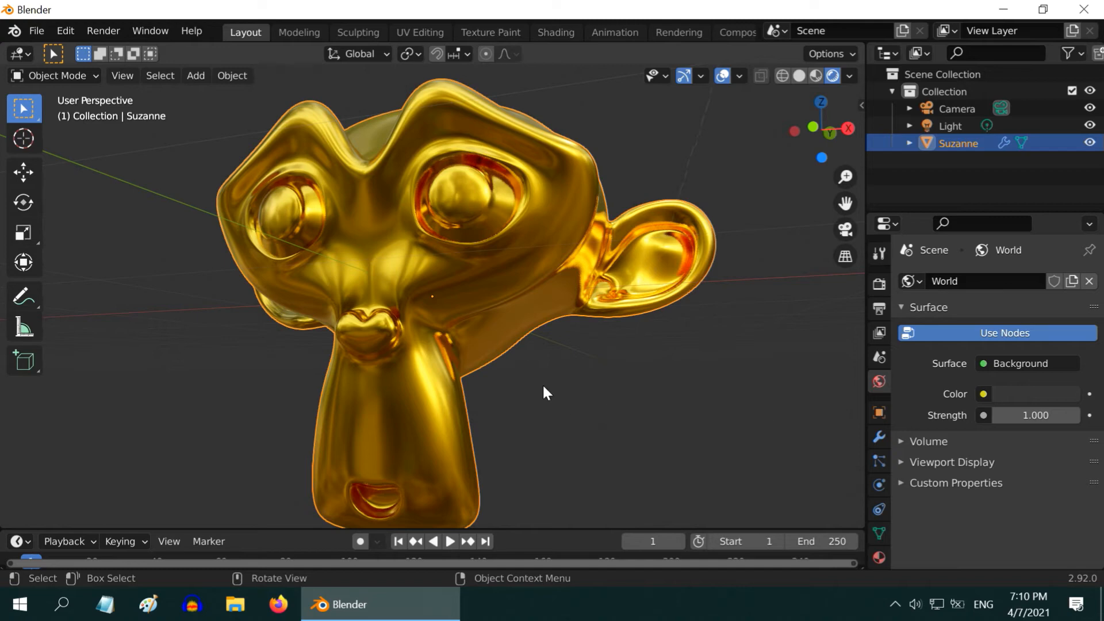
mouse_move(850, 542)
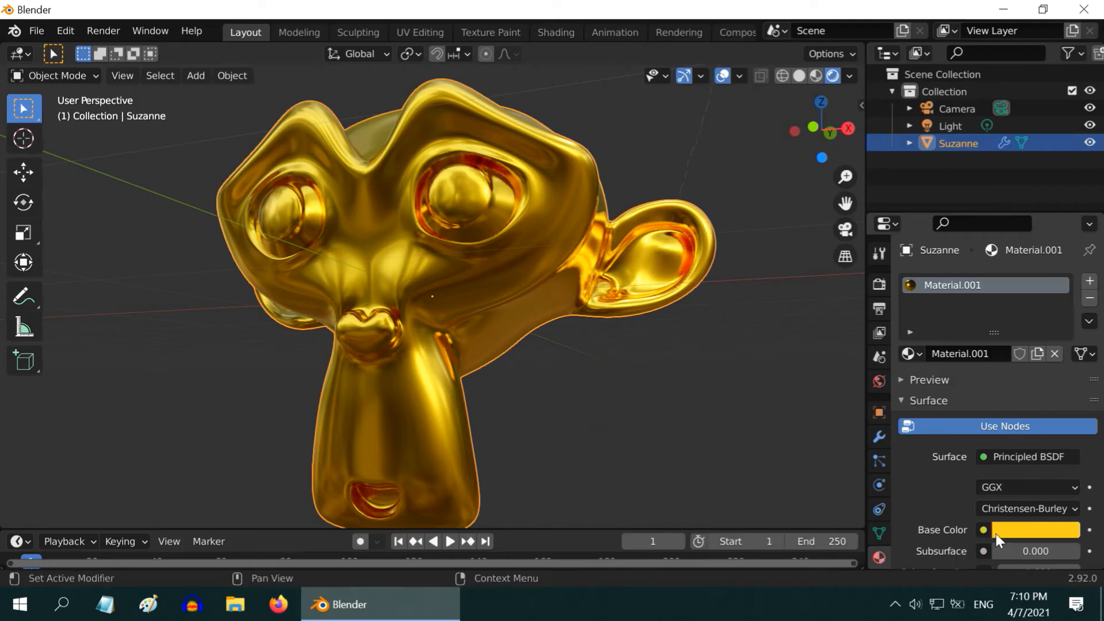
Change Suzanne's base colour hex to a silver value (C0C...) so the head renders as silver.
left_click(1034, 529)
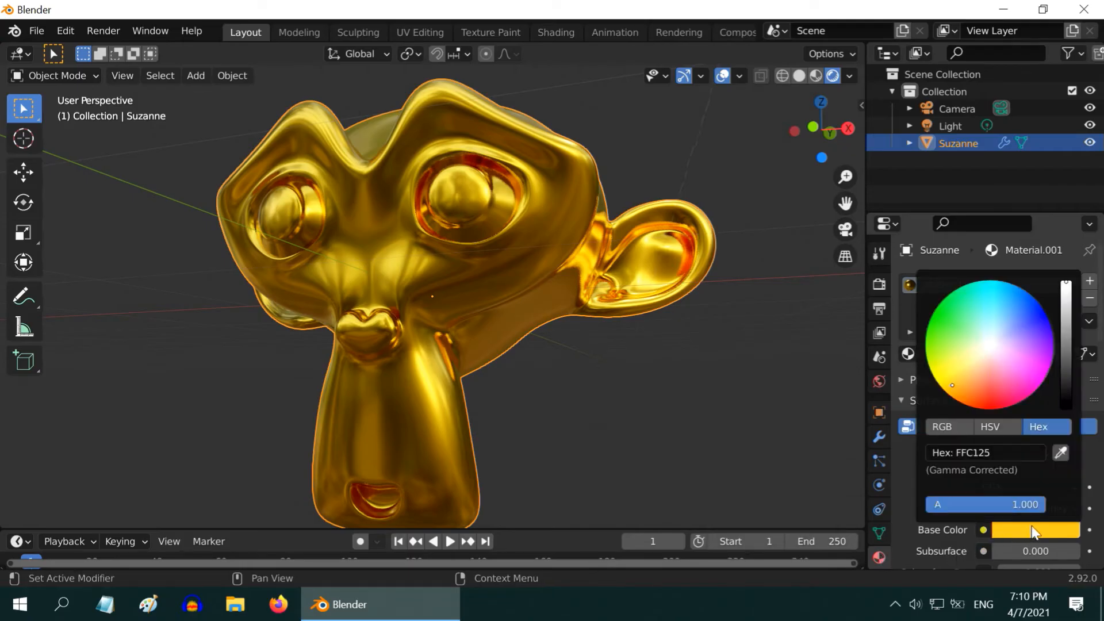
left_click(984, 452)
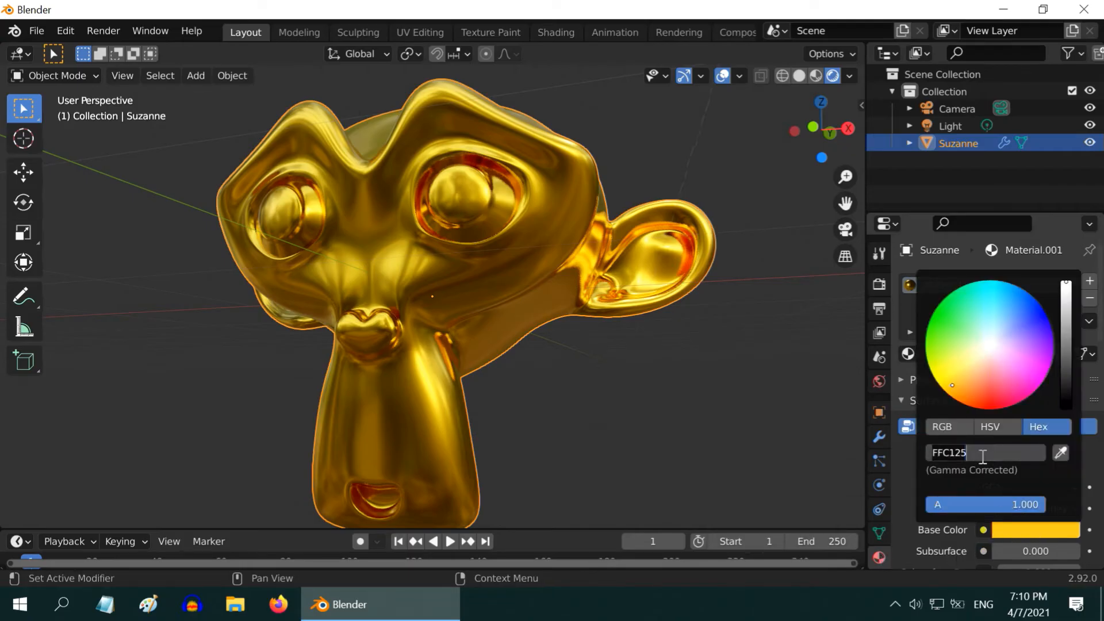
type("C0C")
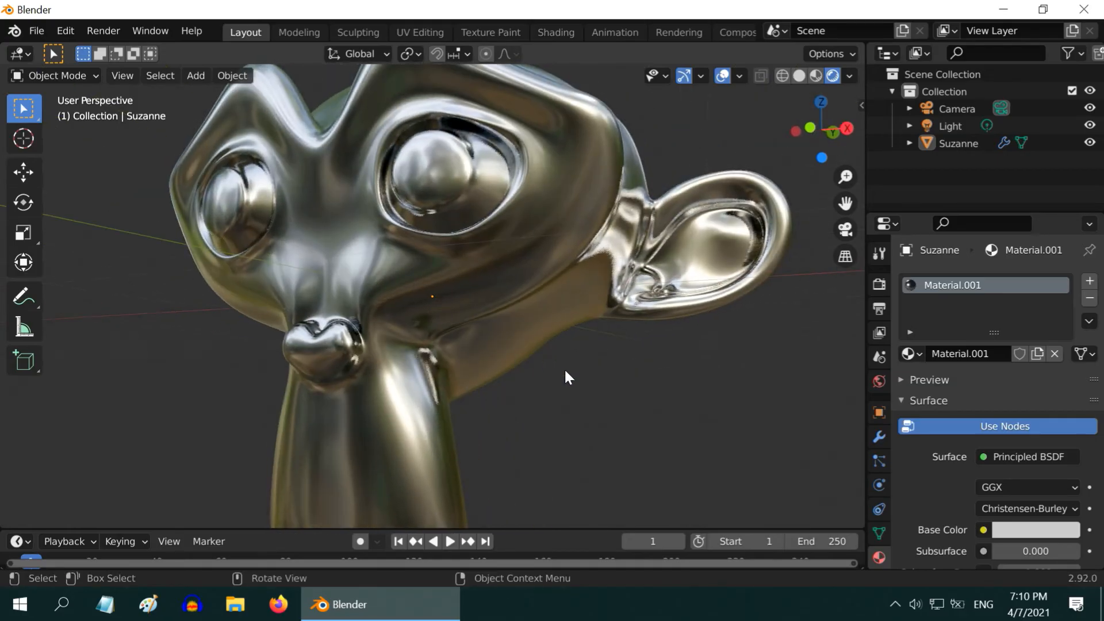
Change the base colour hex to a copper value starting B87 and confirm.
left_click(1033, 529)
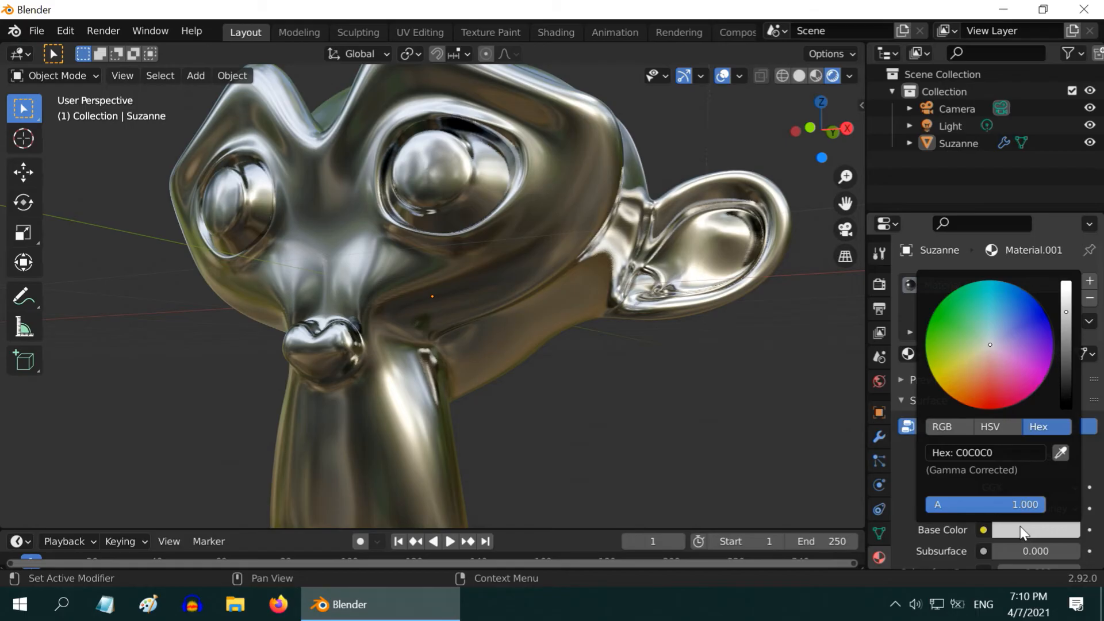
left_click(986, 452)
type("B")
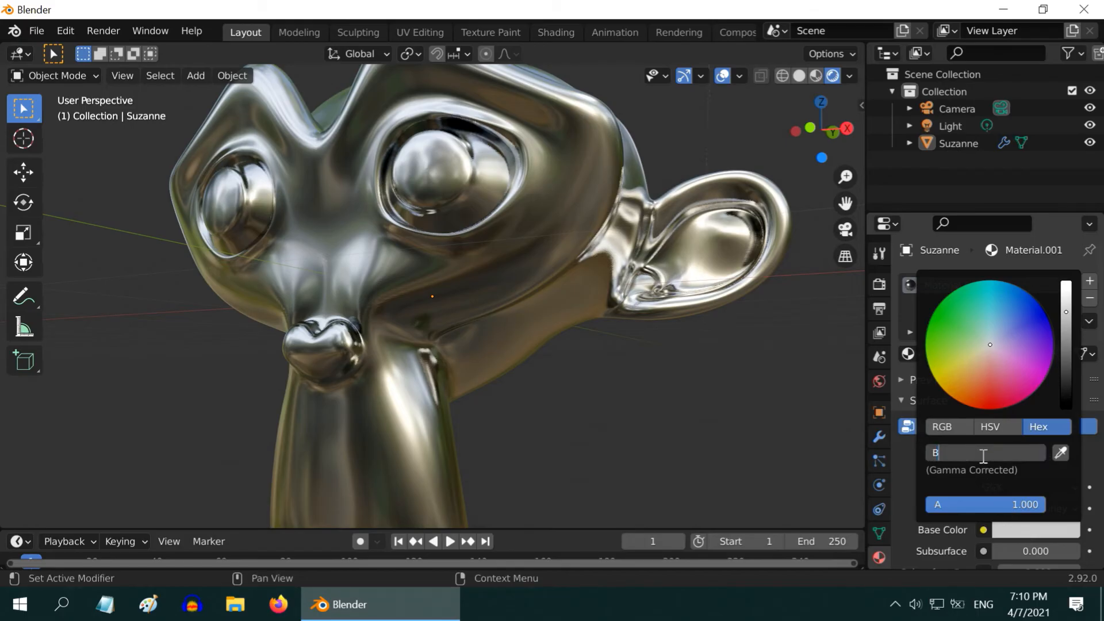
type("87")
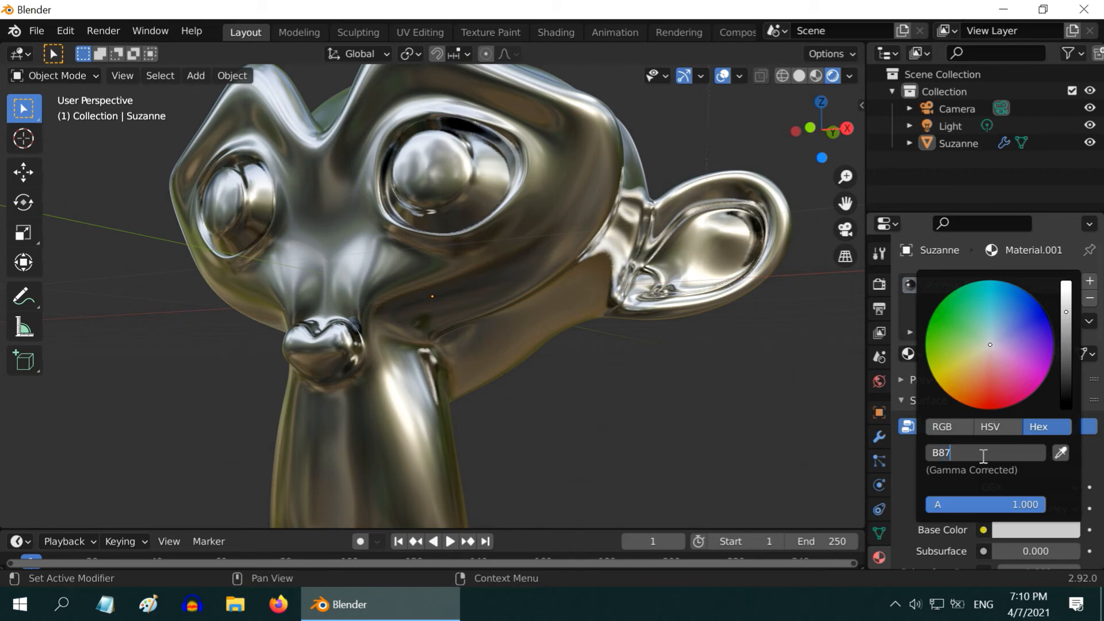
key("Return")
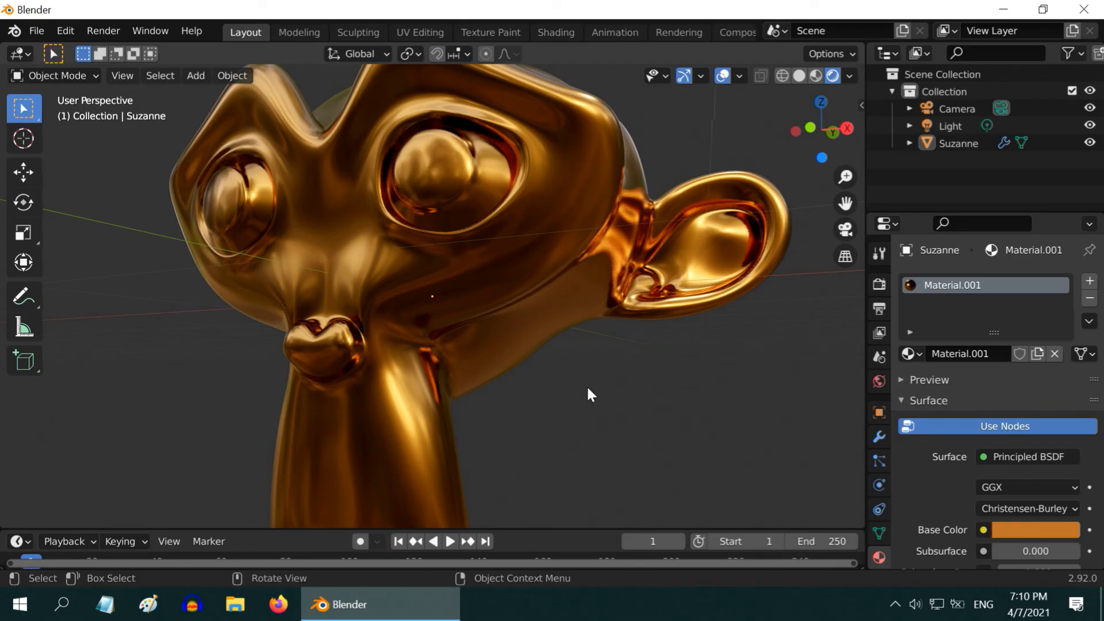
Set the base colour to bronze hex CD7F32 and apply it.
left_click(1034, 529)
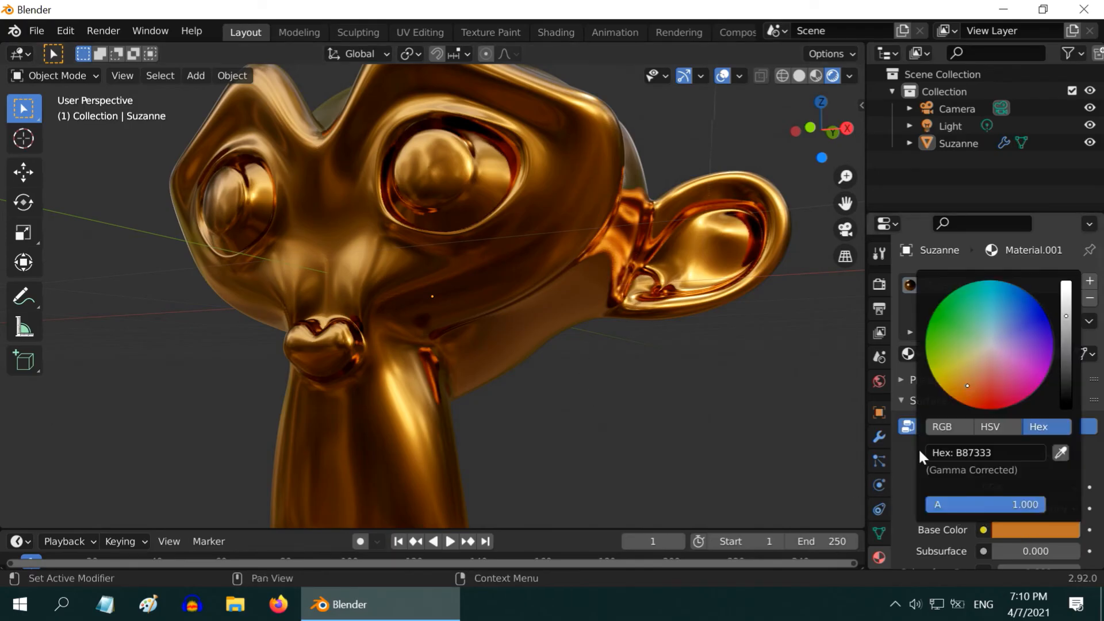
left_click(984, 452)
type("CD")
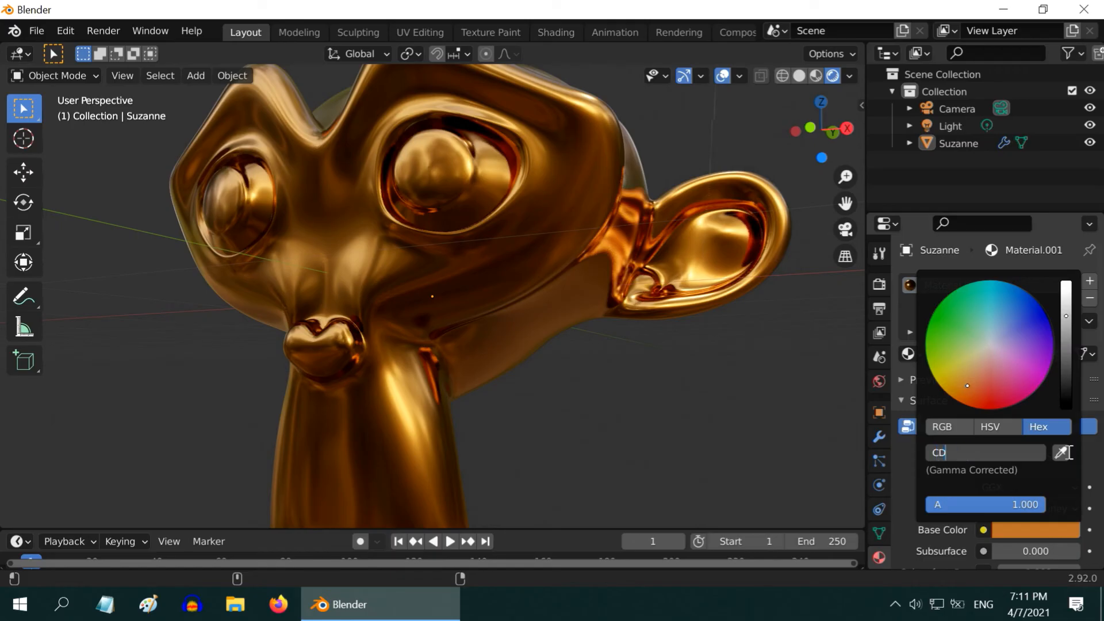
type("7")
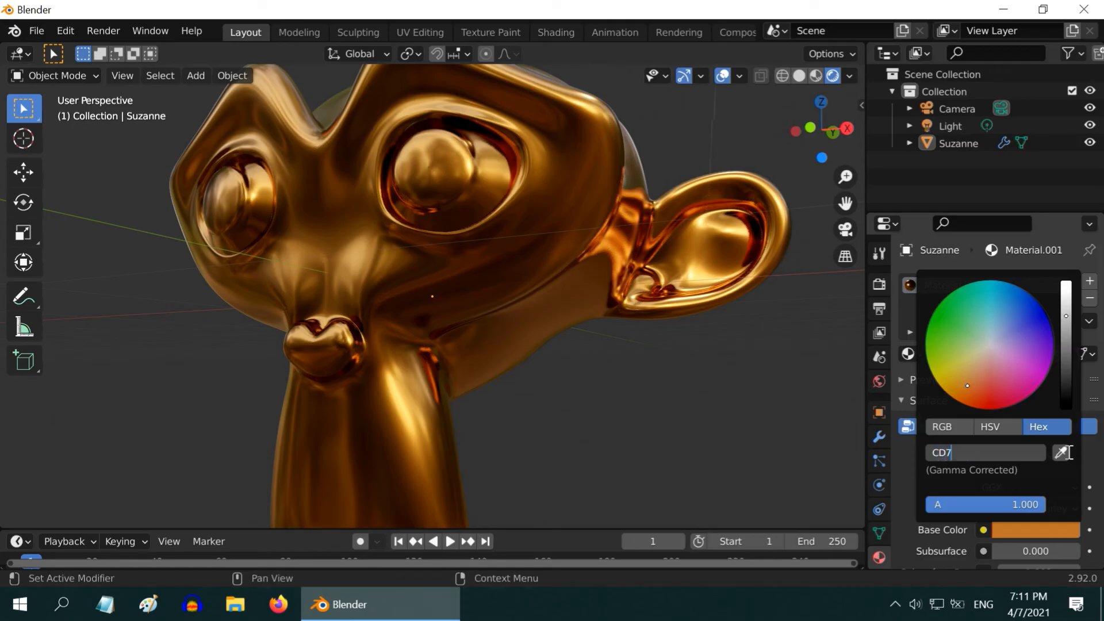
type("F32")
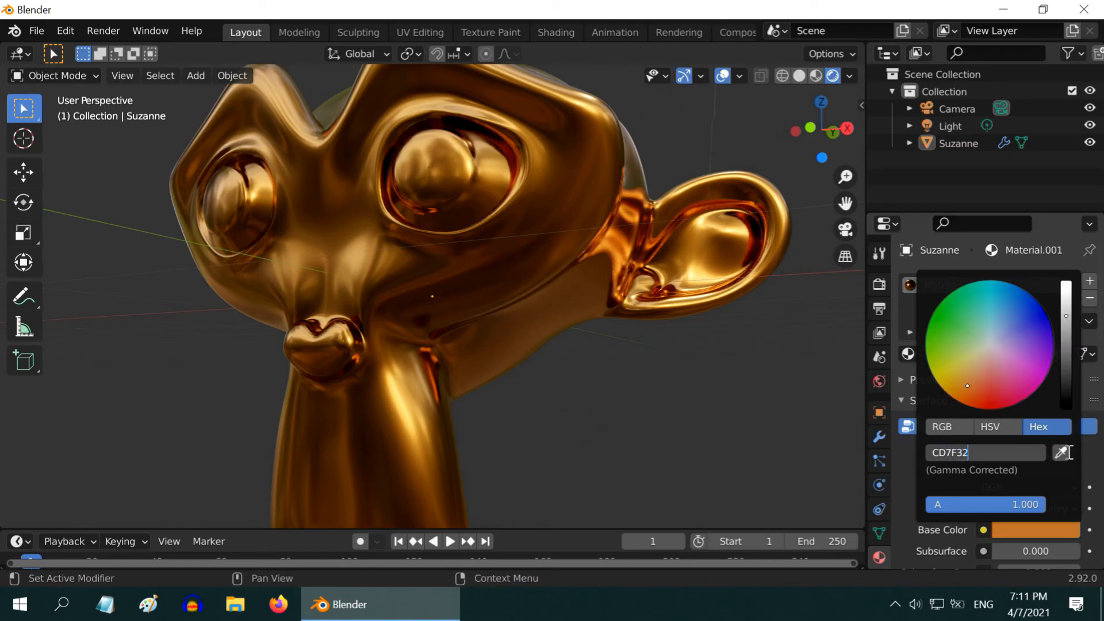
left_click(581, 330)
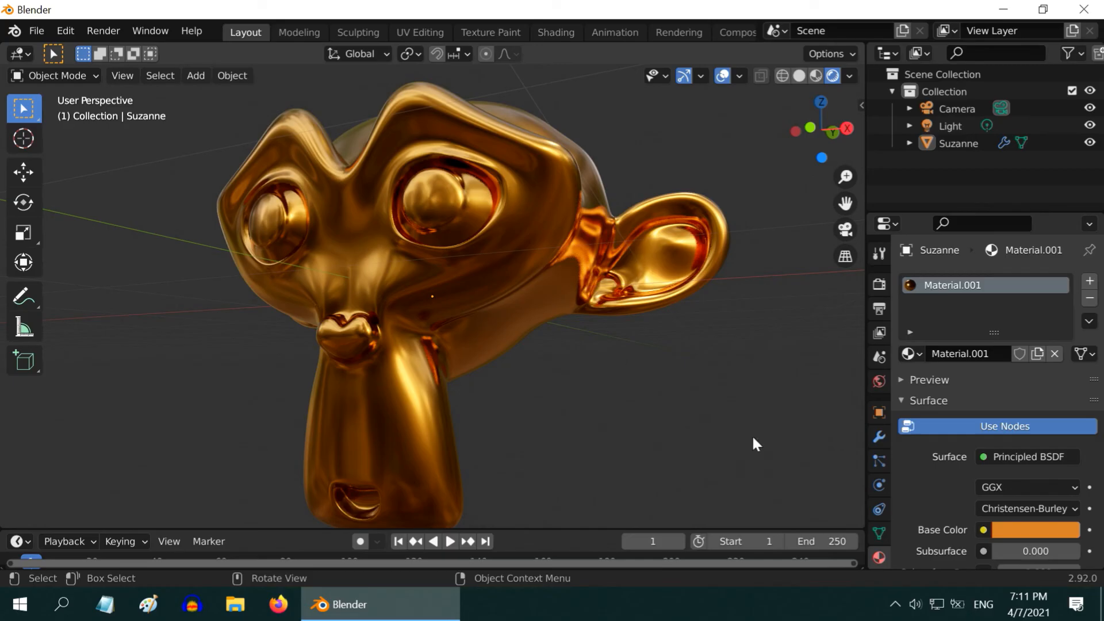
Recolour the base colour to a gold hex value starting C38 and apply it.
left_click(1032, 529)
type("C")
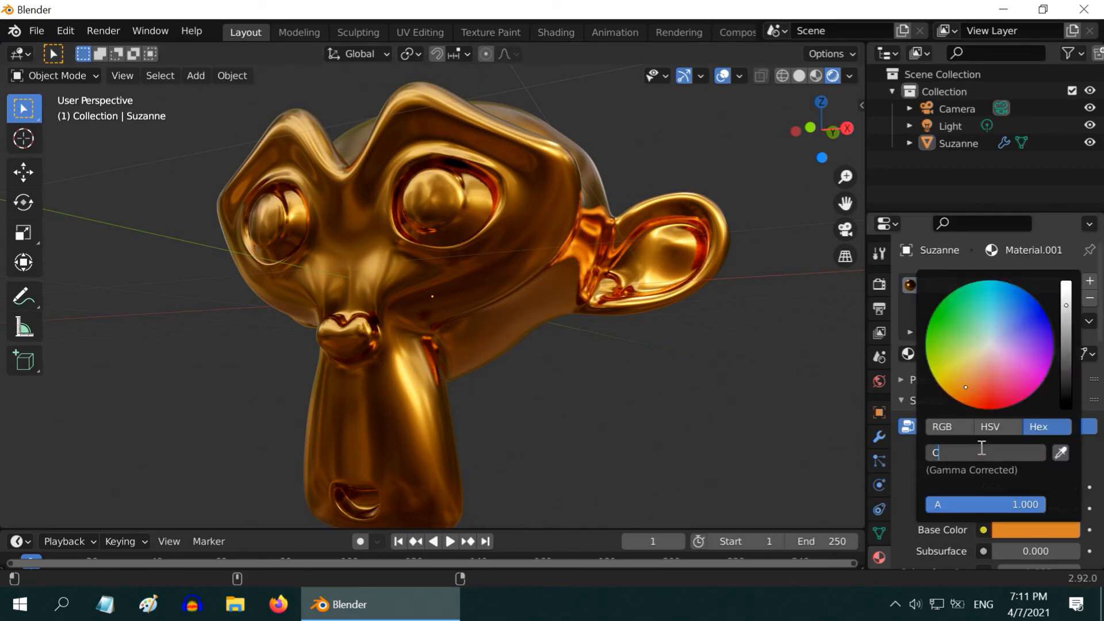
type("38")
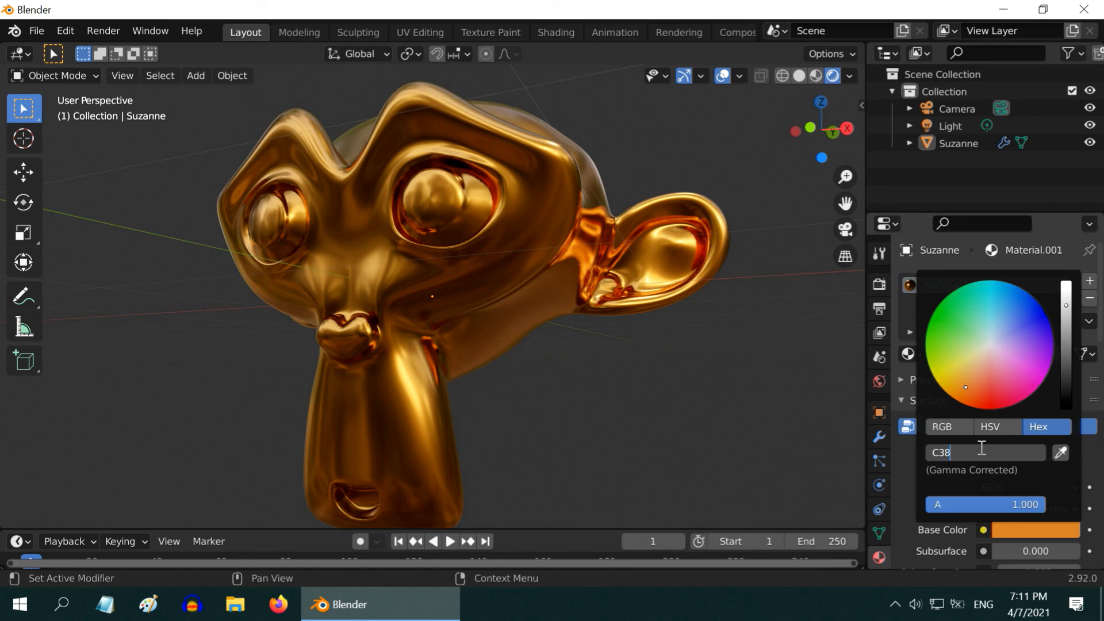
left_click(451, 311)
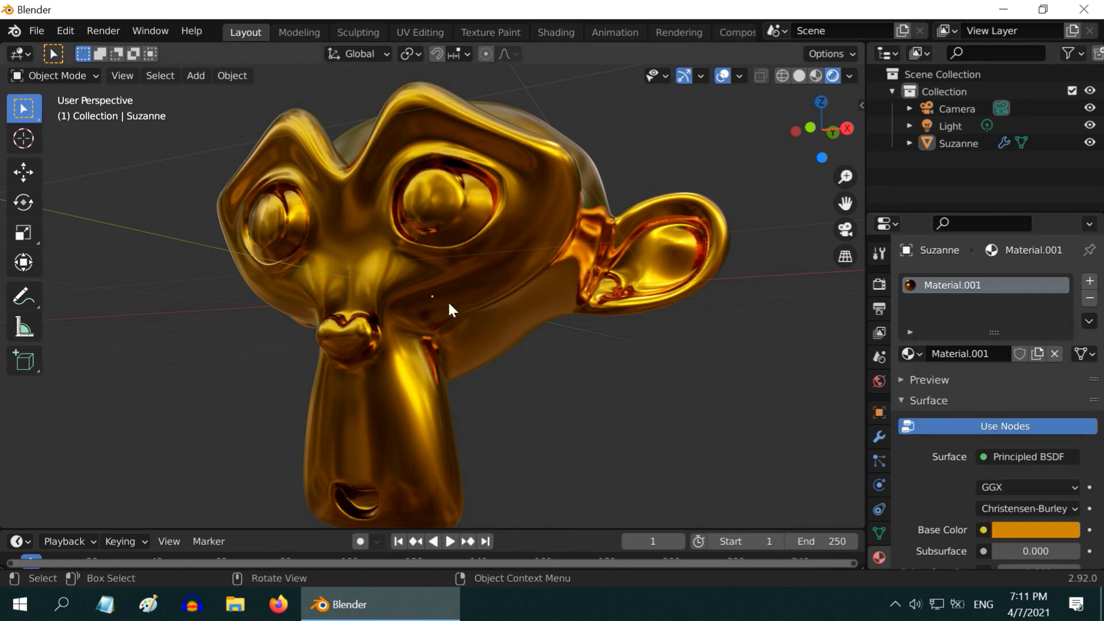
mouse_move(534, 410)
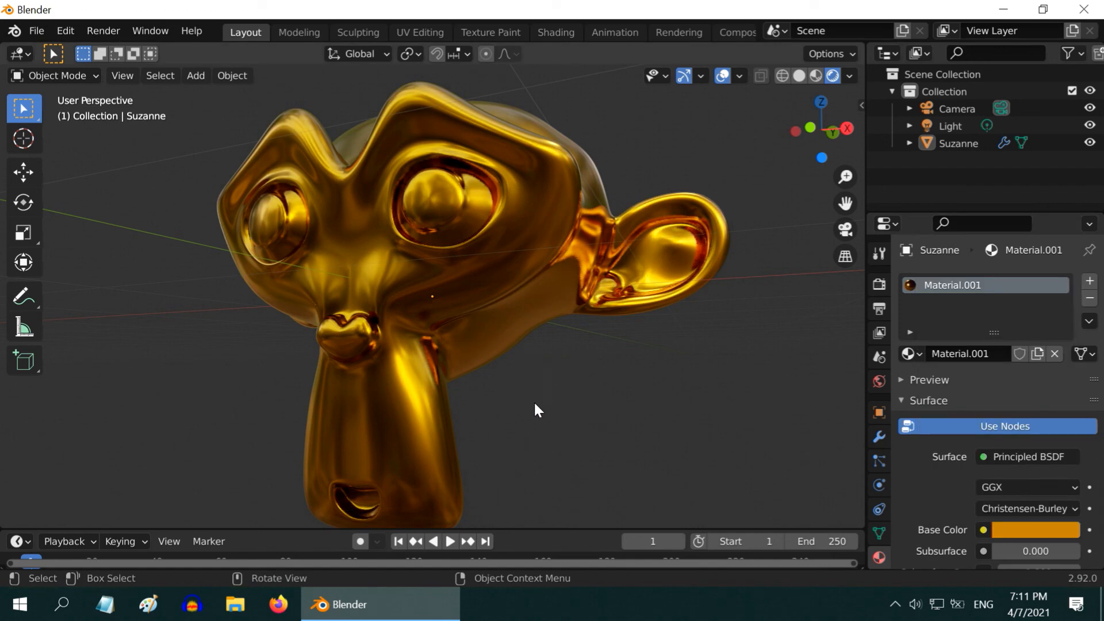